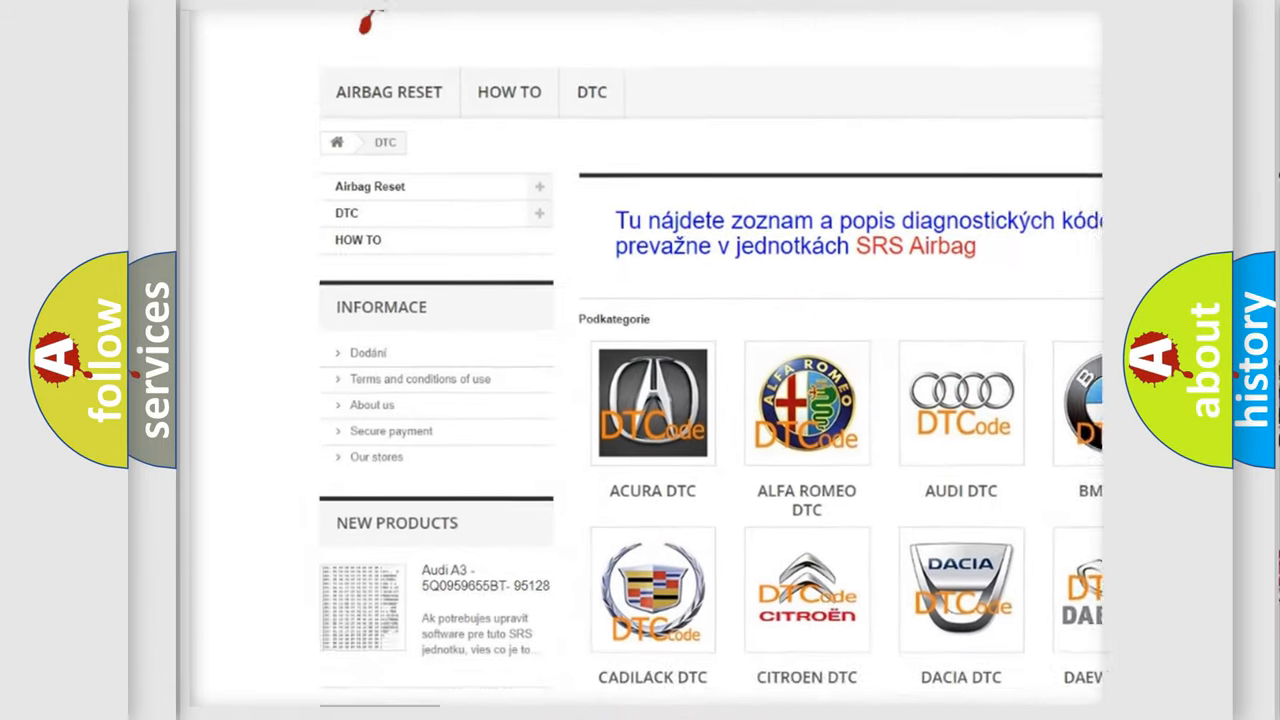
pyautogui.scroll(-3)
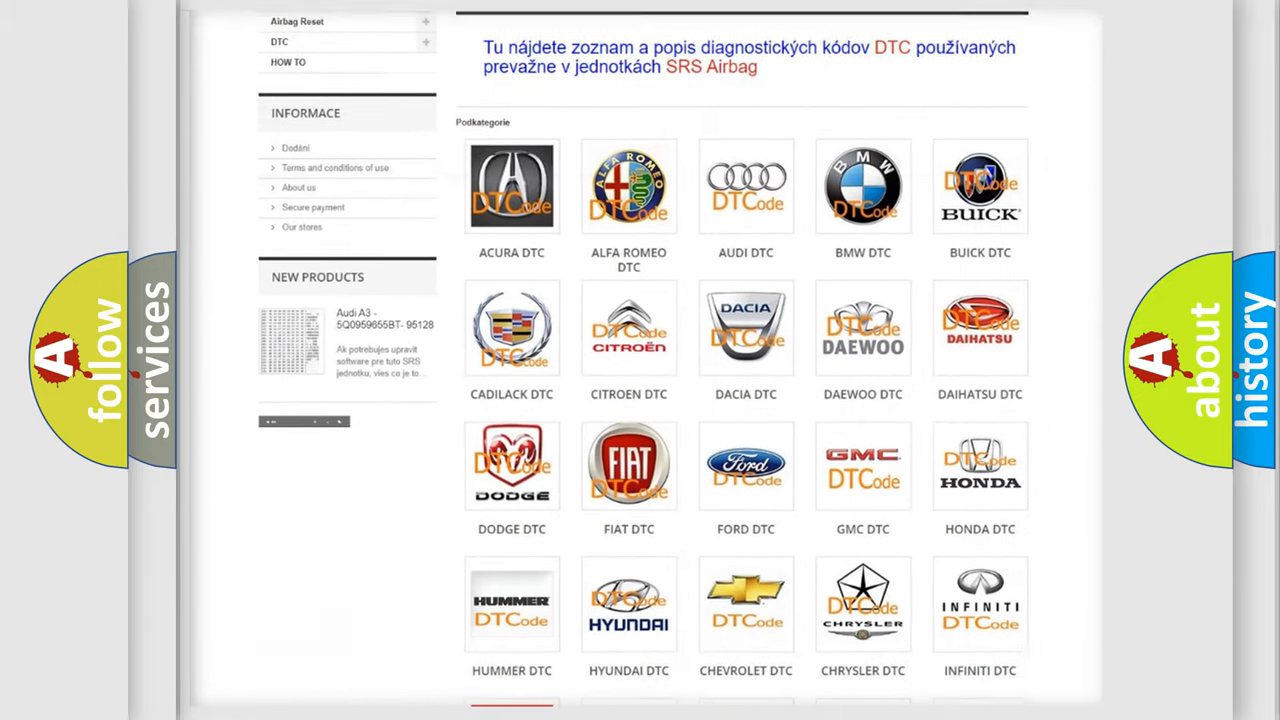
pyautogui.scroll(-3)
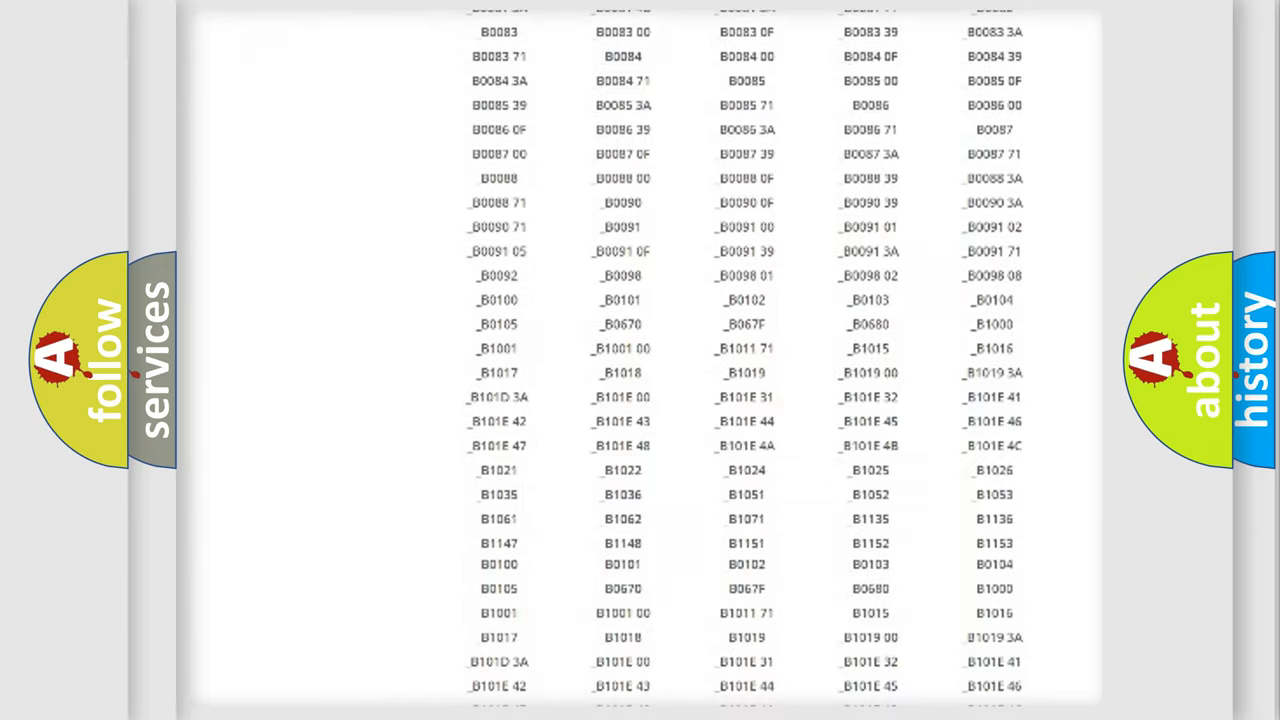
pyautogui.scroll(3)
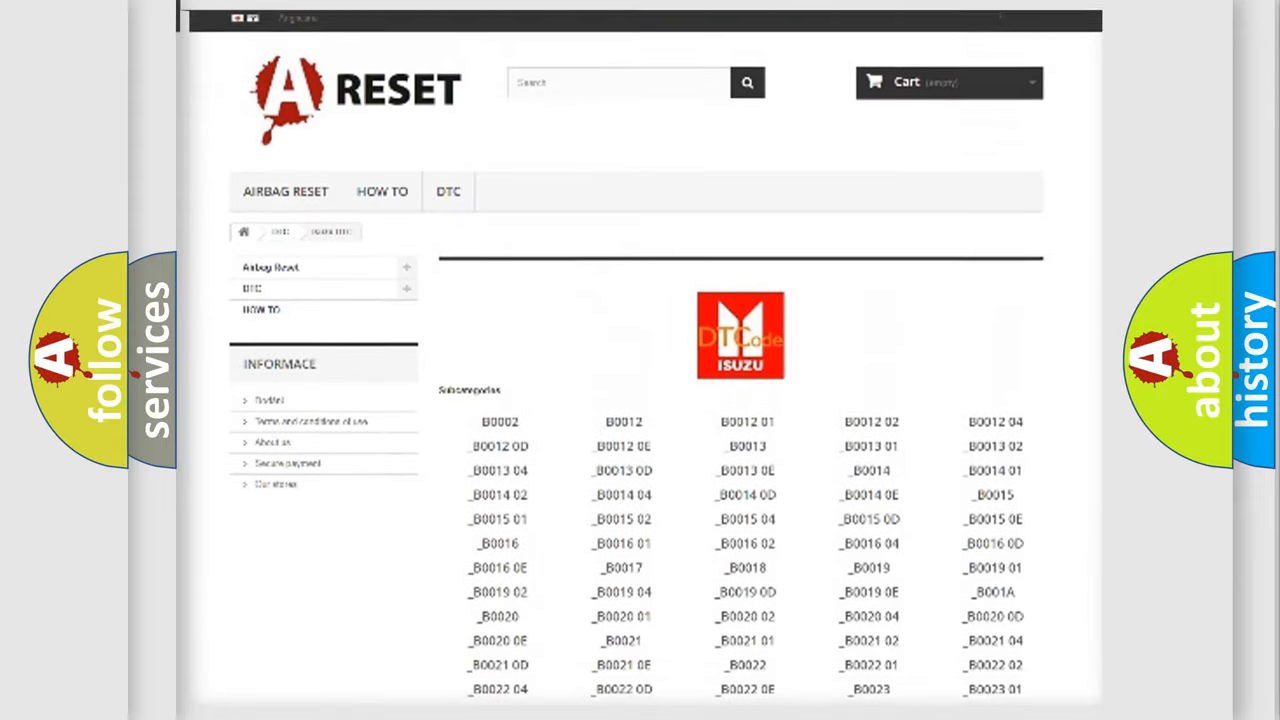